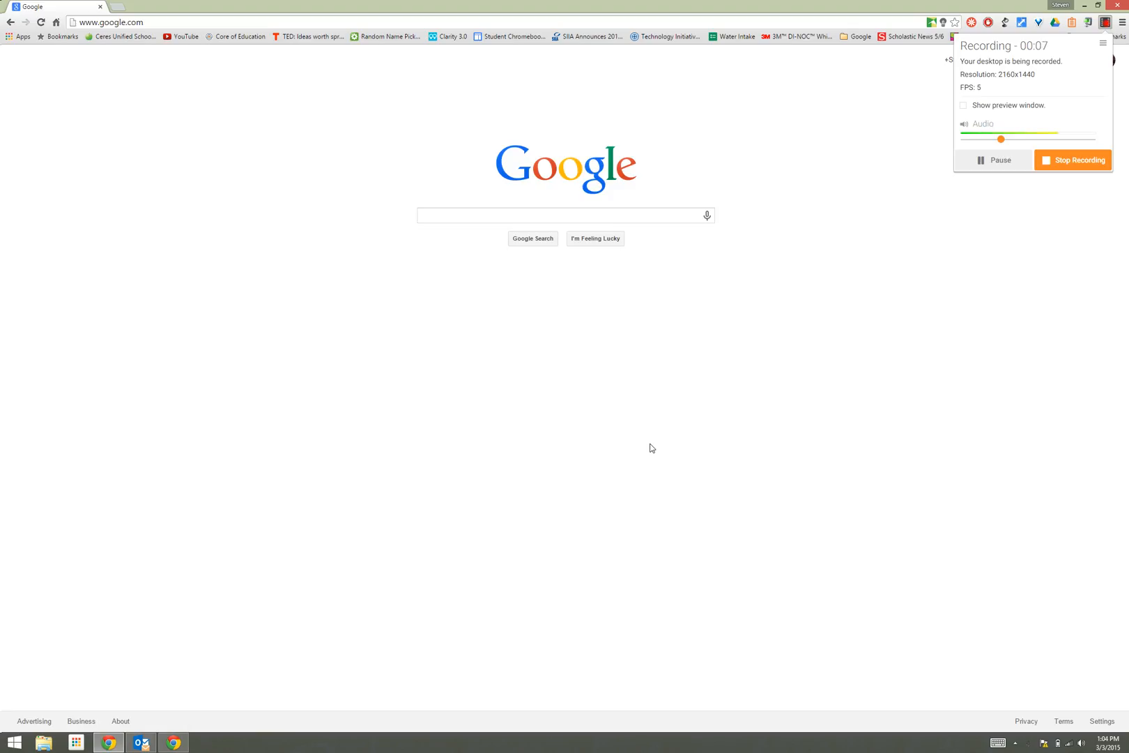
# Step: Search Google for 'google classroom'
pyautogui.click(76, 742)
pyautogui.write('google classroom')
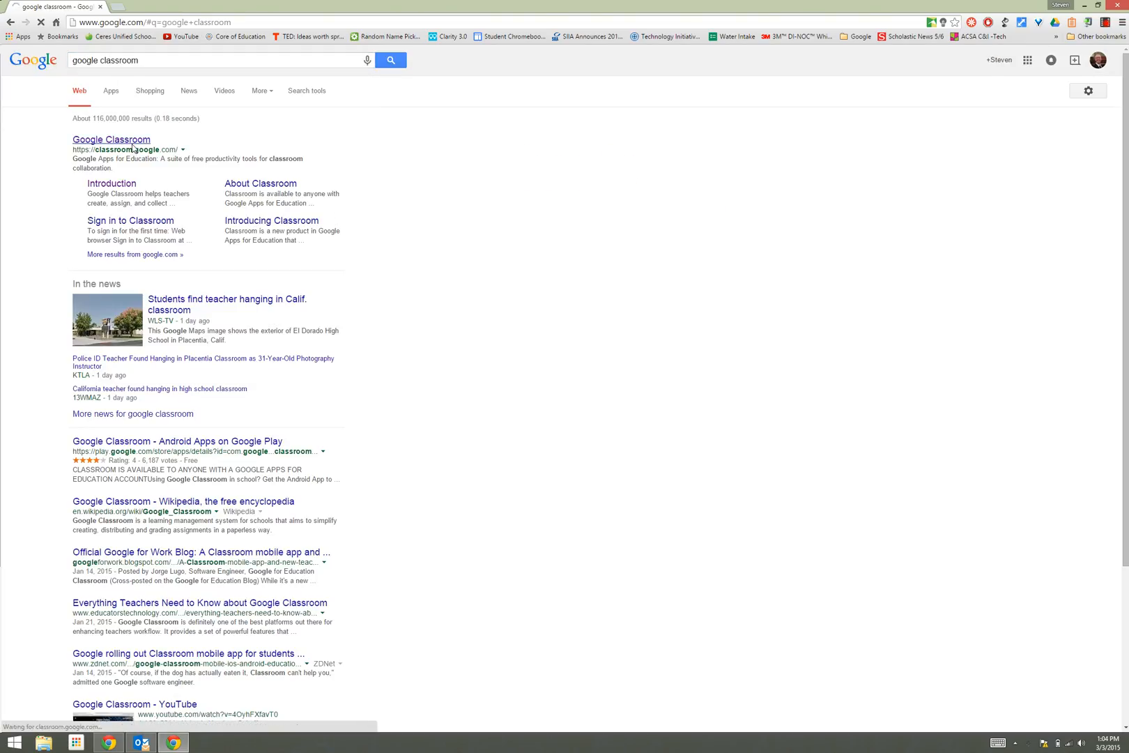
# Step: Open Google Classroom from the search results and join the 6th Grade class
pyautogui.click(111, 139)
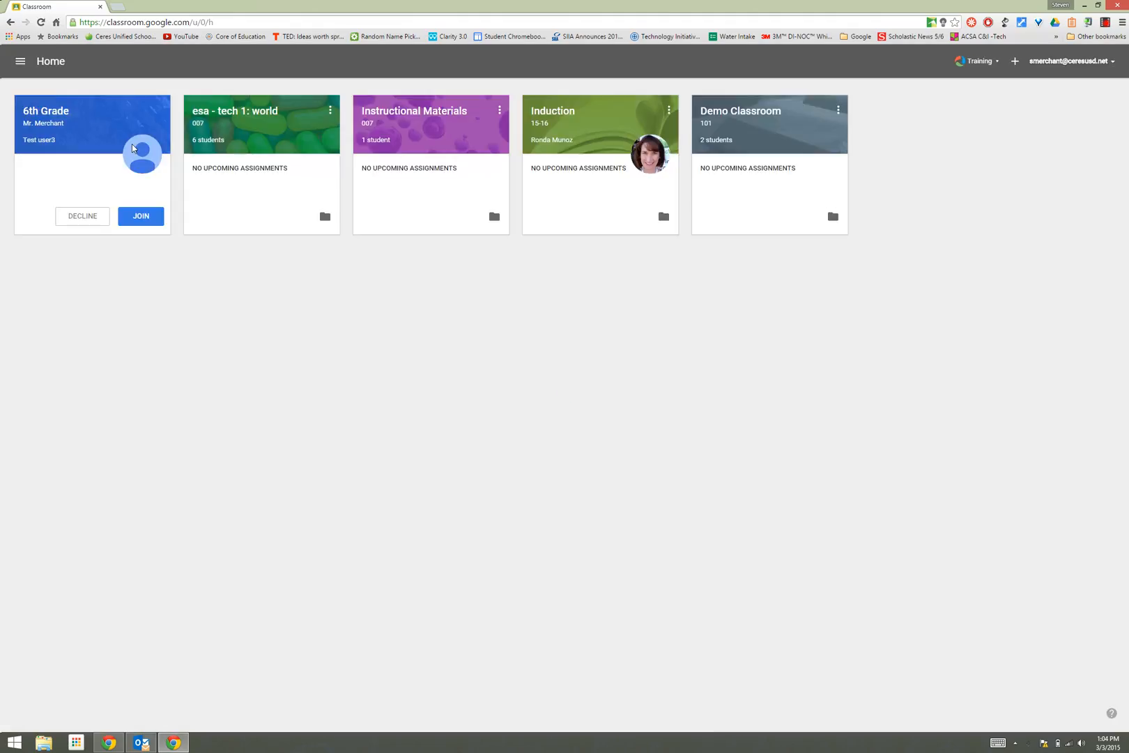
pyautogui.moveTo(395, 189)
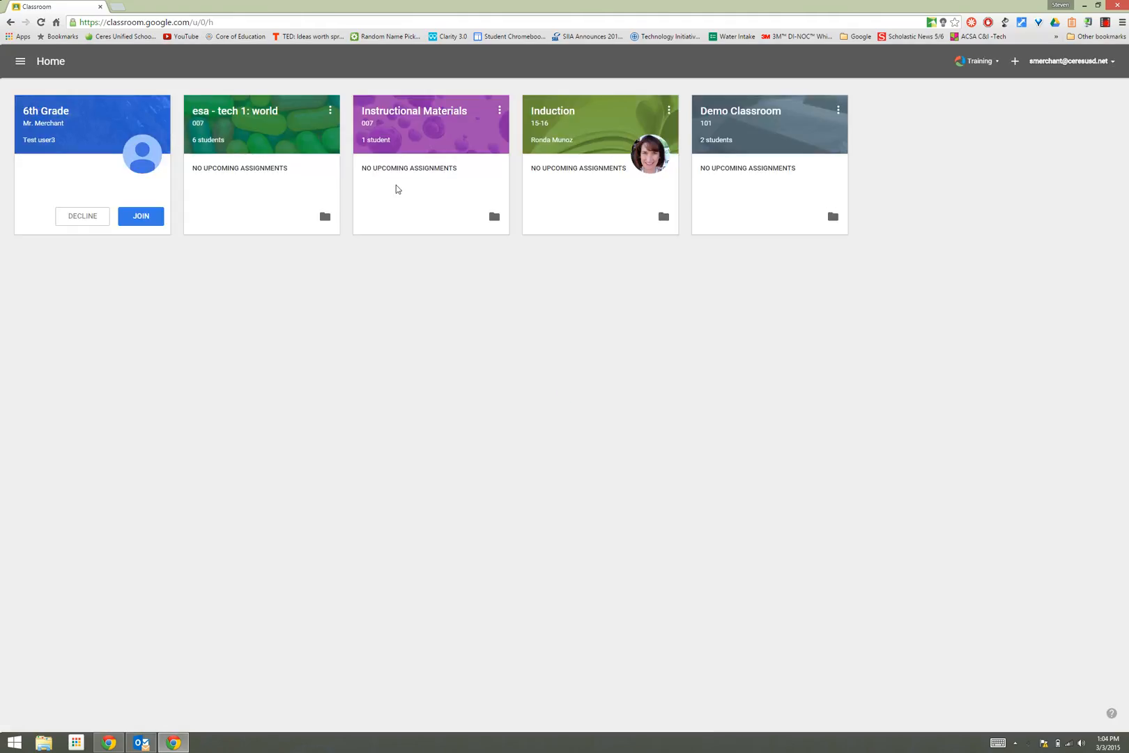
pyautogui.moveTo(128, 203)
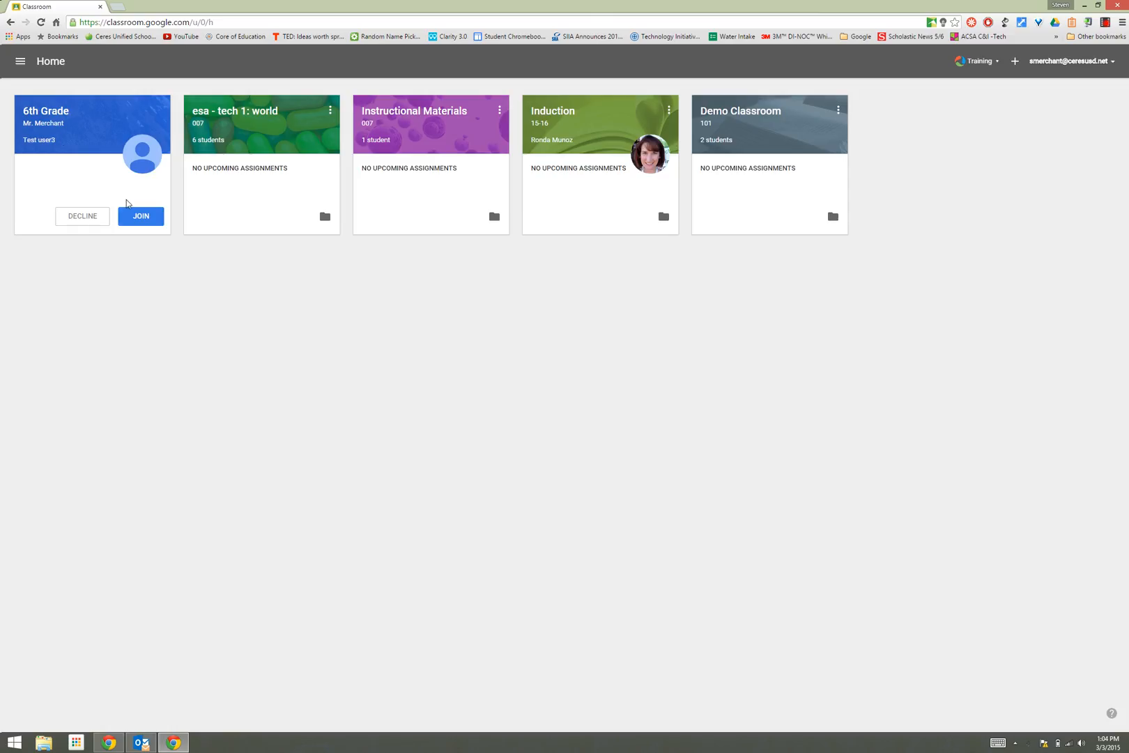
pyautogui.click(141, 216)
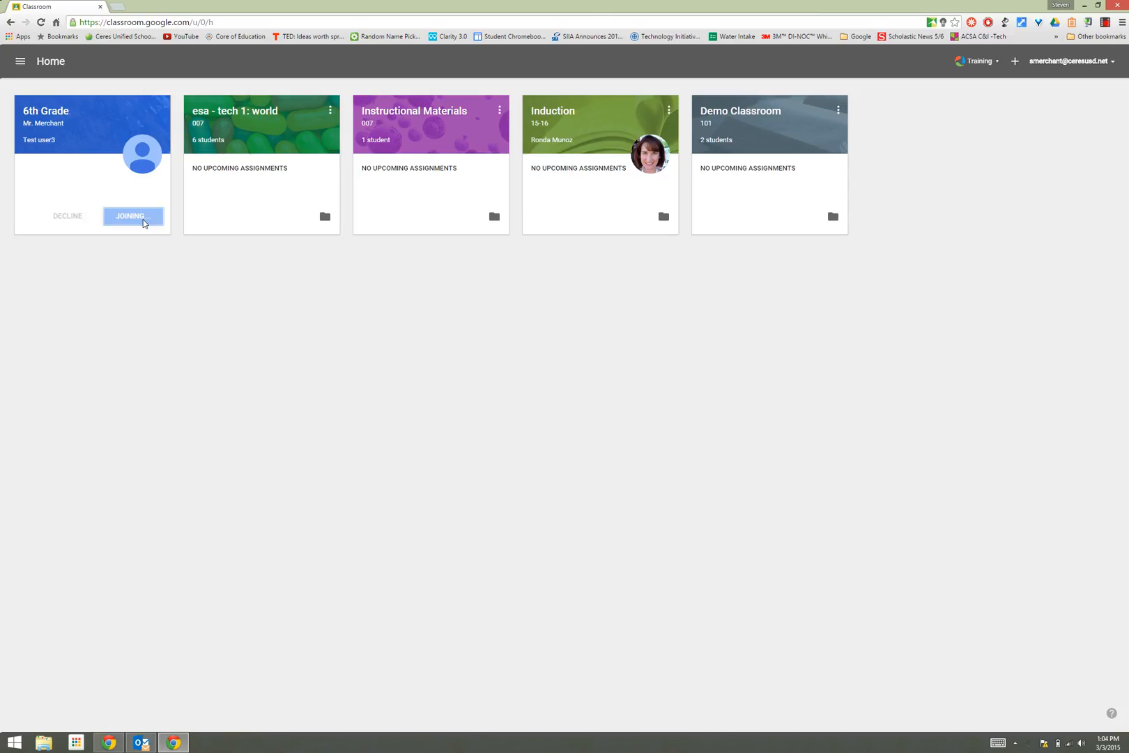
# Step: Open the 6th Grade class stream
pyautogui.click(132, 216)
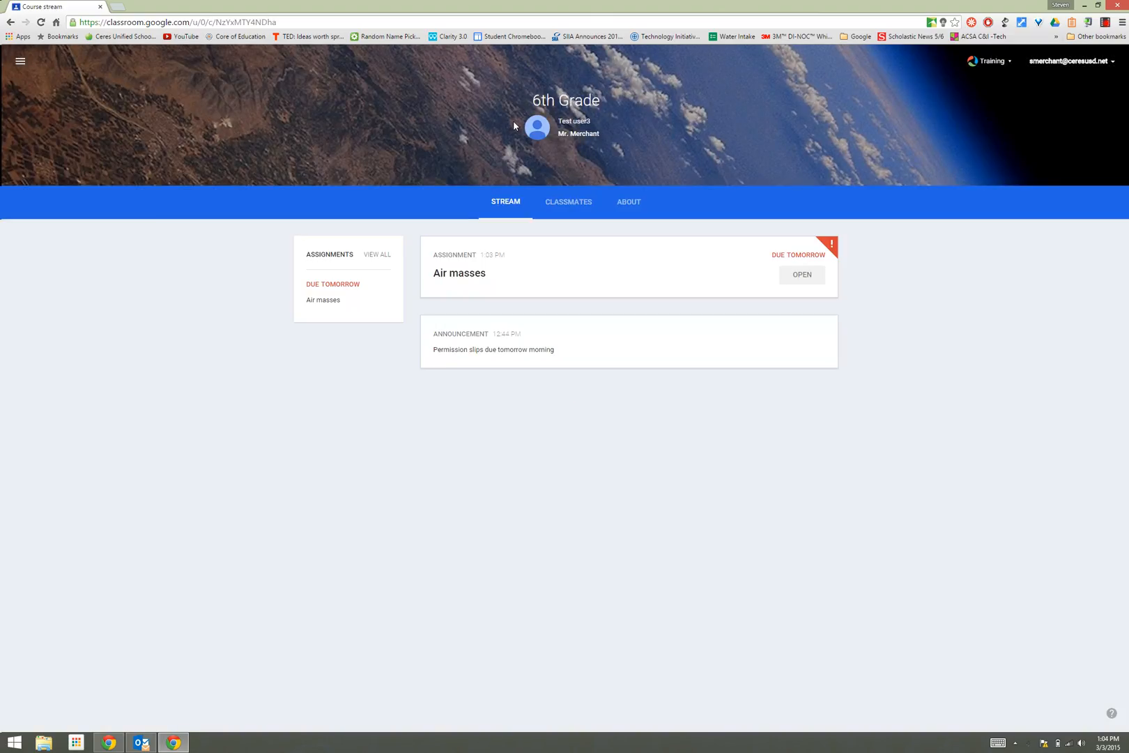
pyautogui.moveTo(458, 273)
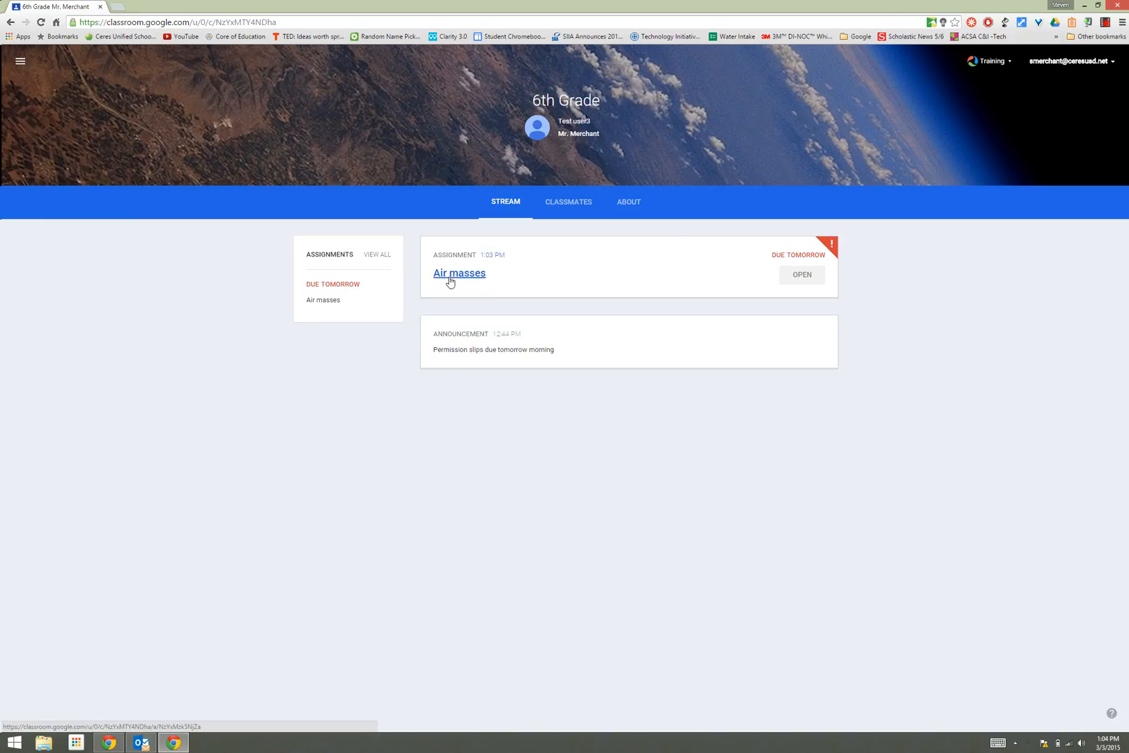
pyautogui.moveTo(471, 280)
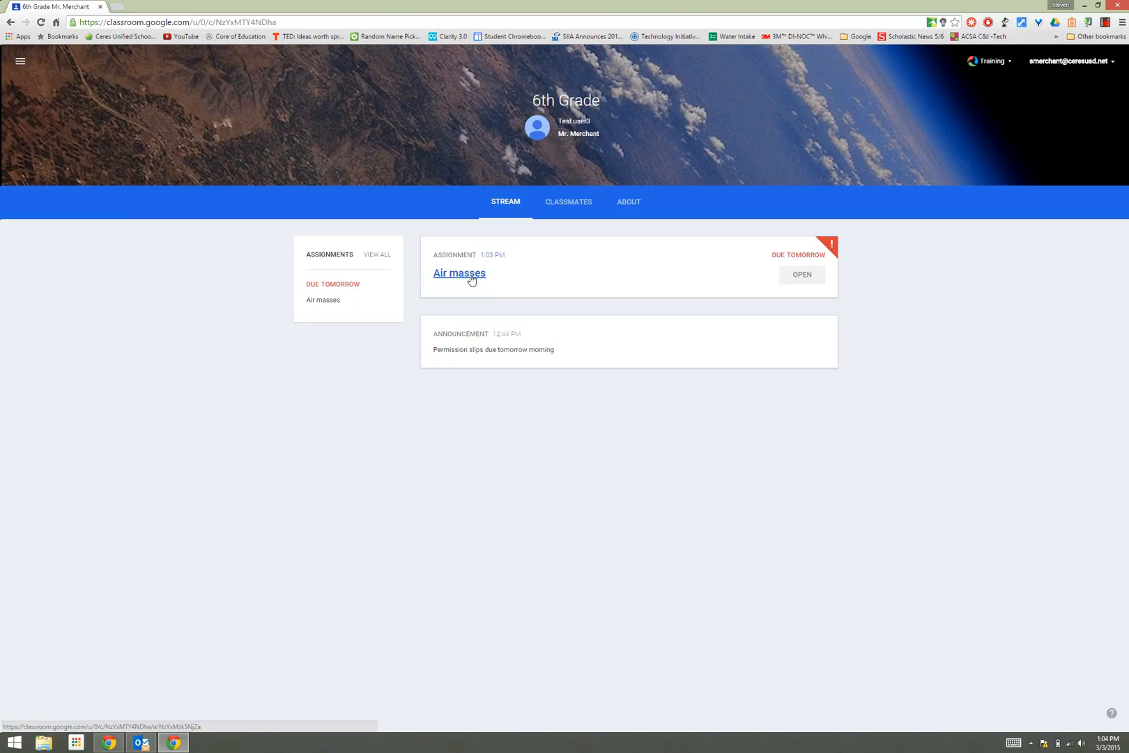
pyautogui.moveTo(569, 280)
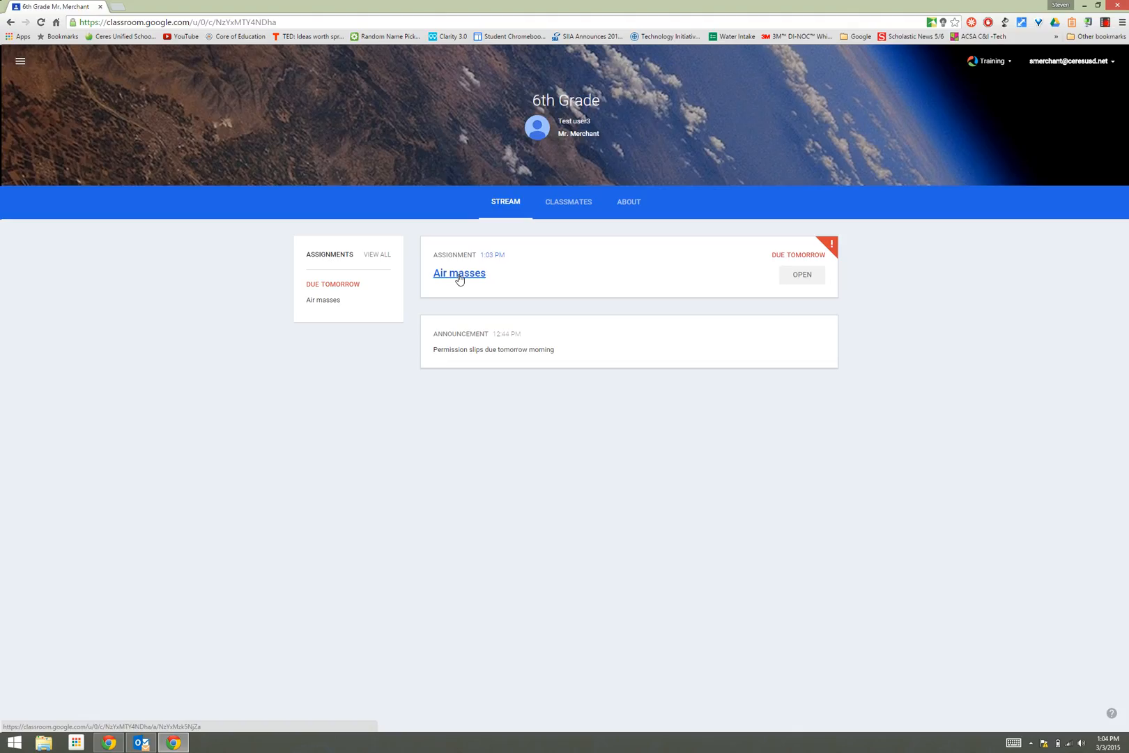
pyautogui.moveTo(654, 289)
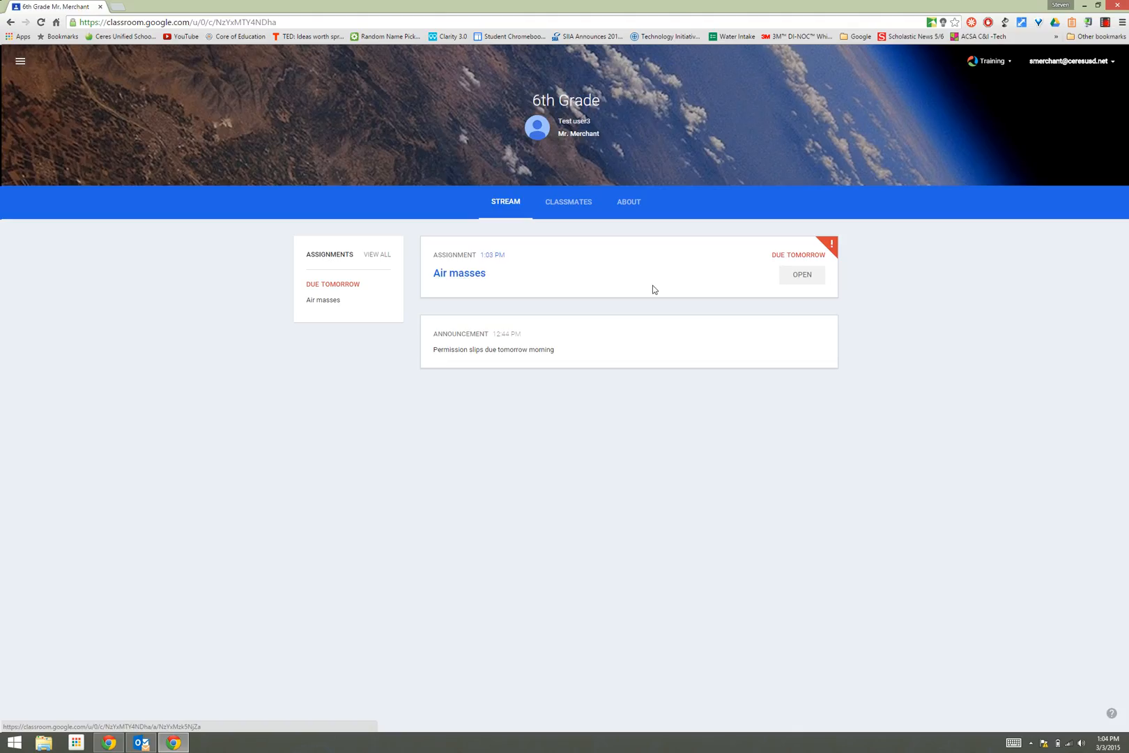
# Step: Open the 'Air masses' assignment to view its attached Google Doc
pyautogui.click(801, 275)
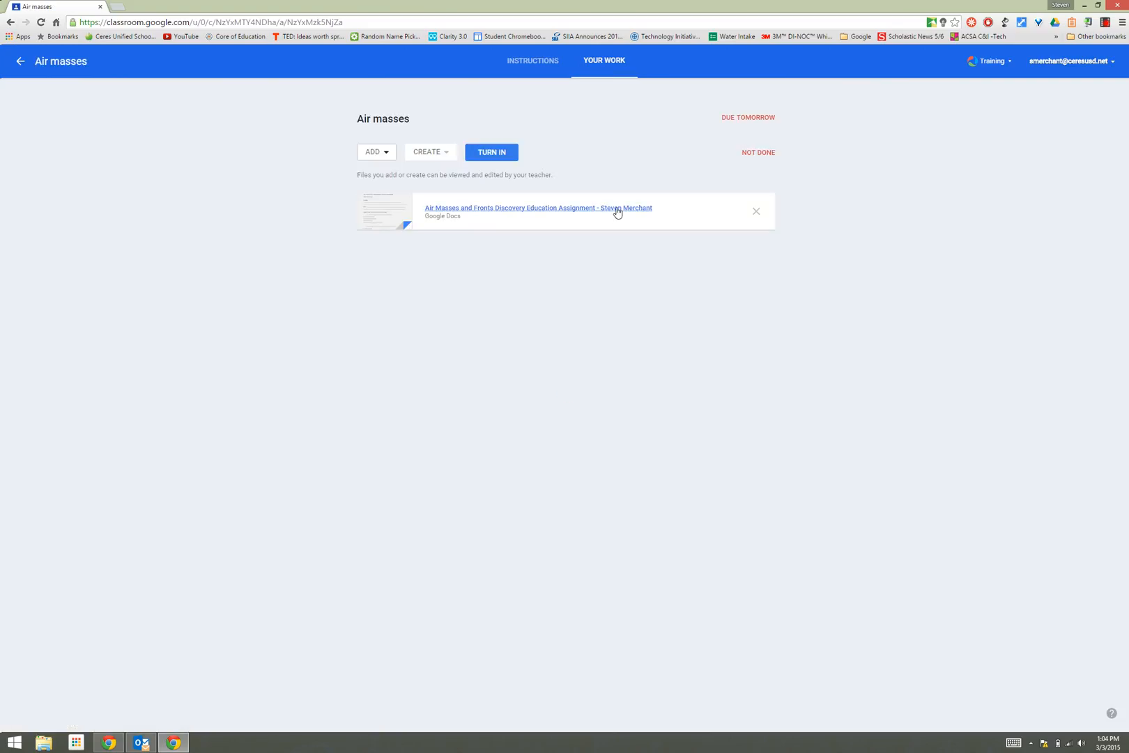
pyautogui.moveTo(639, 219)
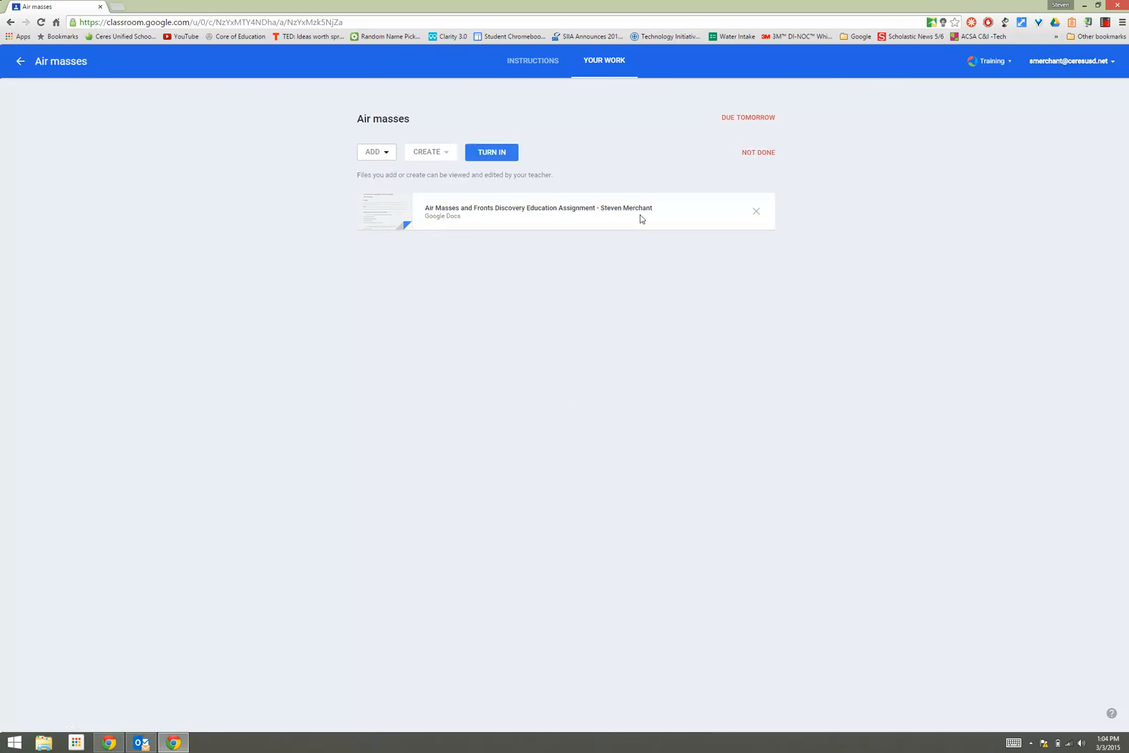
# Step: Open the Air Masses and Fronts worksheet and type 'answers' after 'Define these terms:'
pyautogui.click(536, 211)
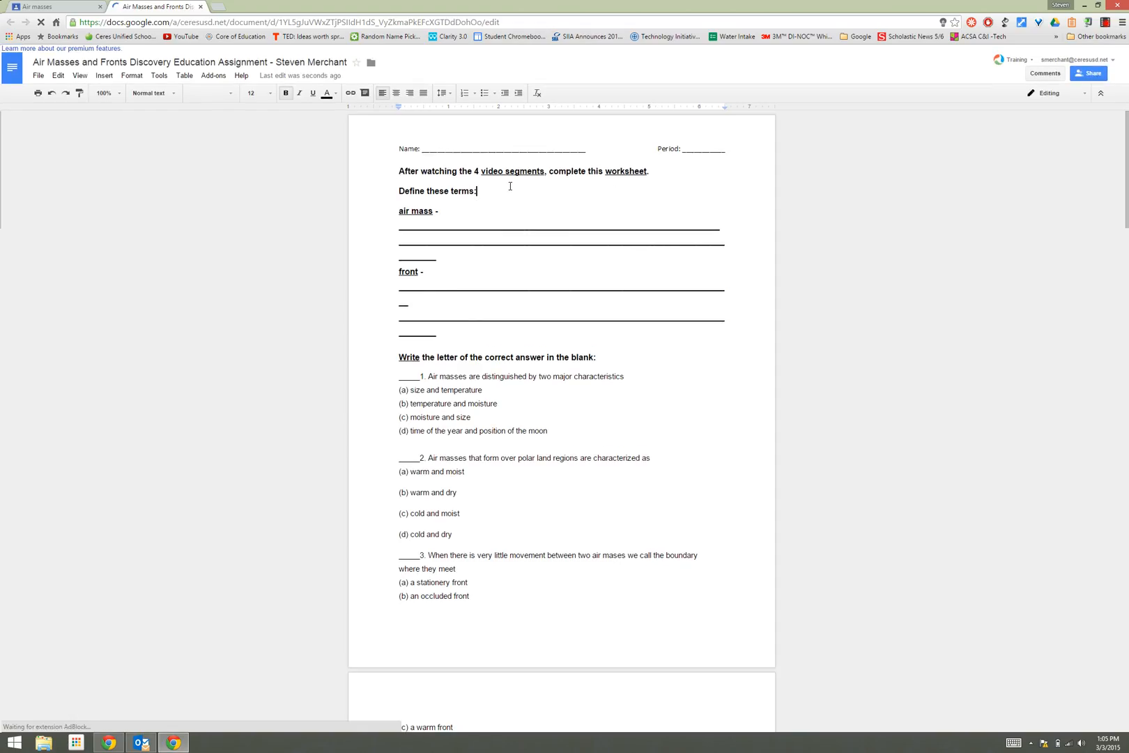
pyautogui.write('answers')
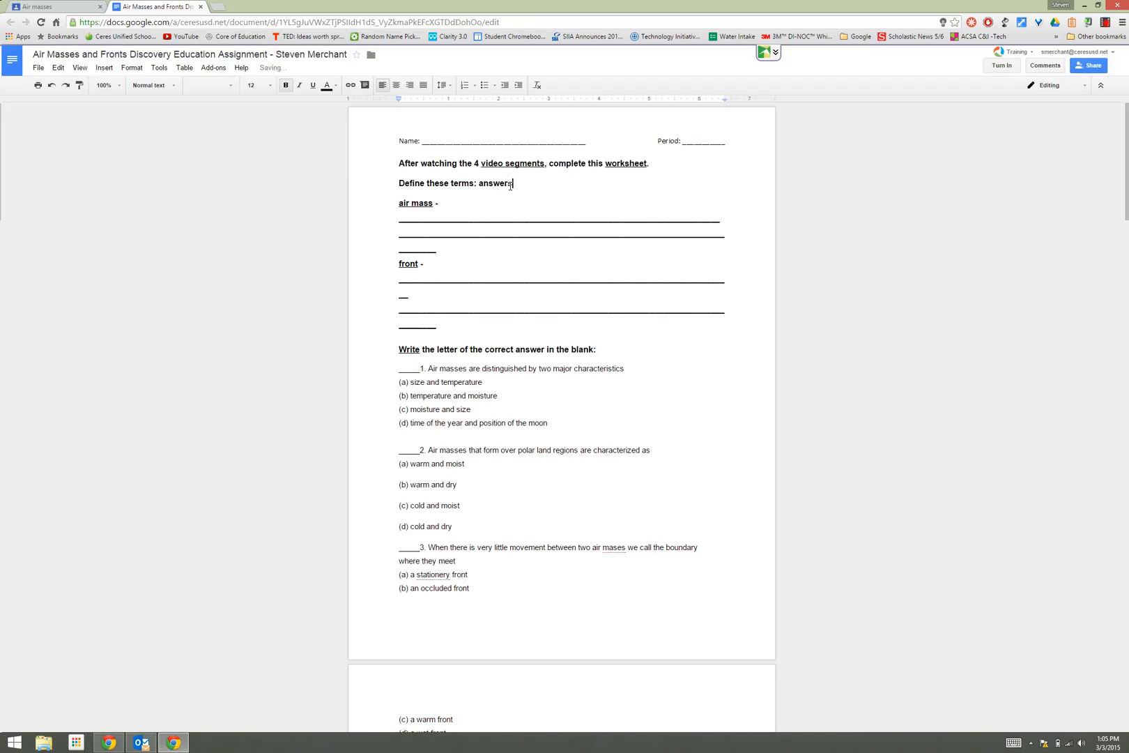
pyautogui.doubleClick(495, 183)
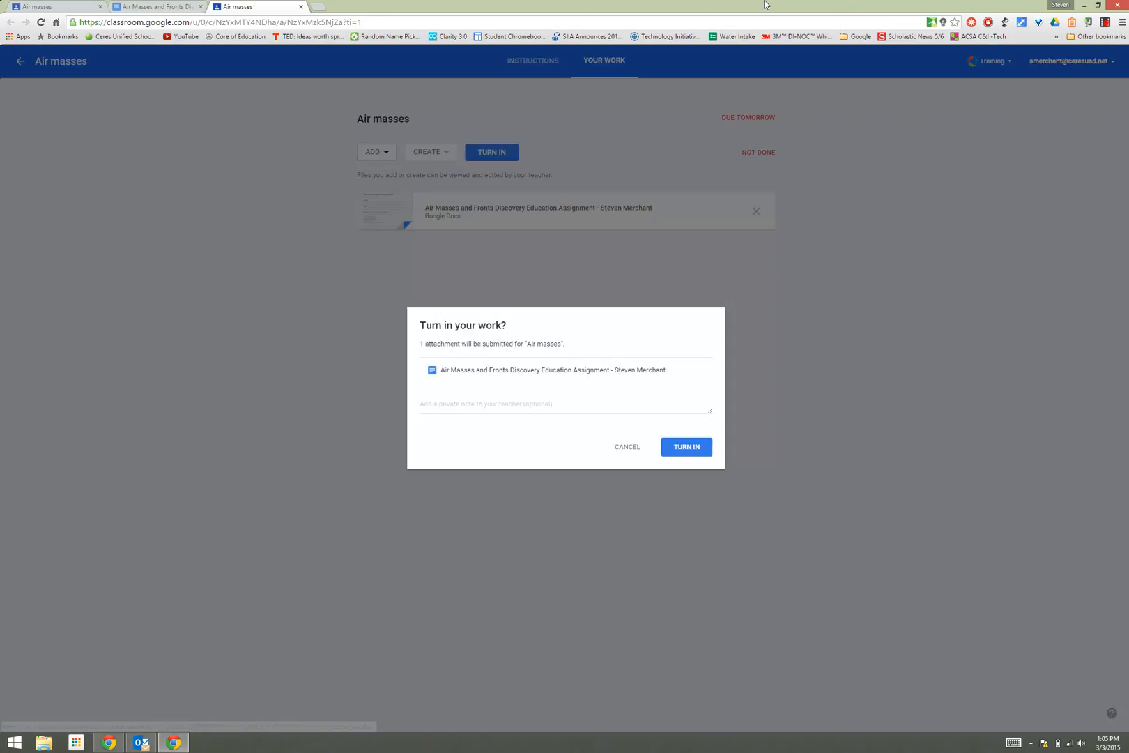
pyautogui.moveTo(424, 352)
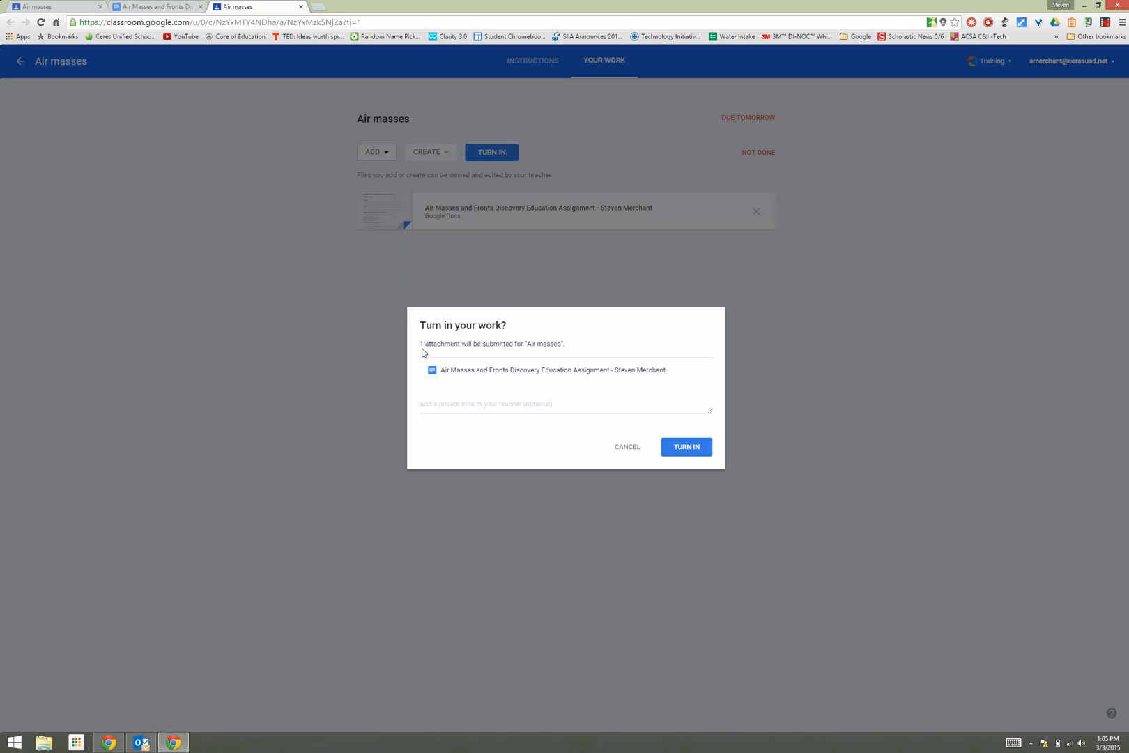
pyautogui.moveTo(549, 353)
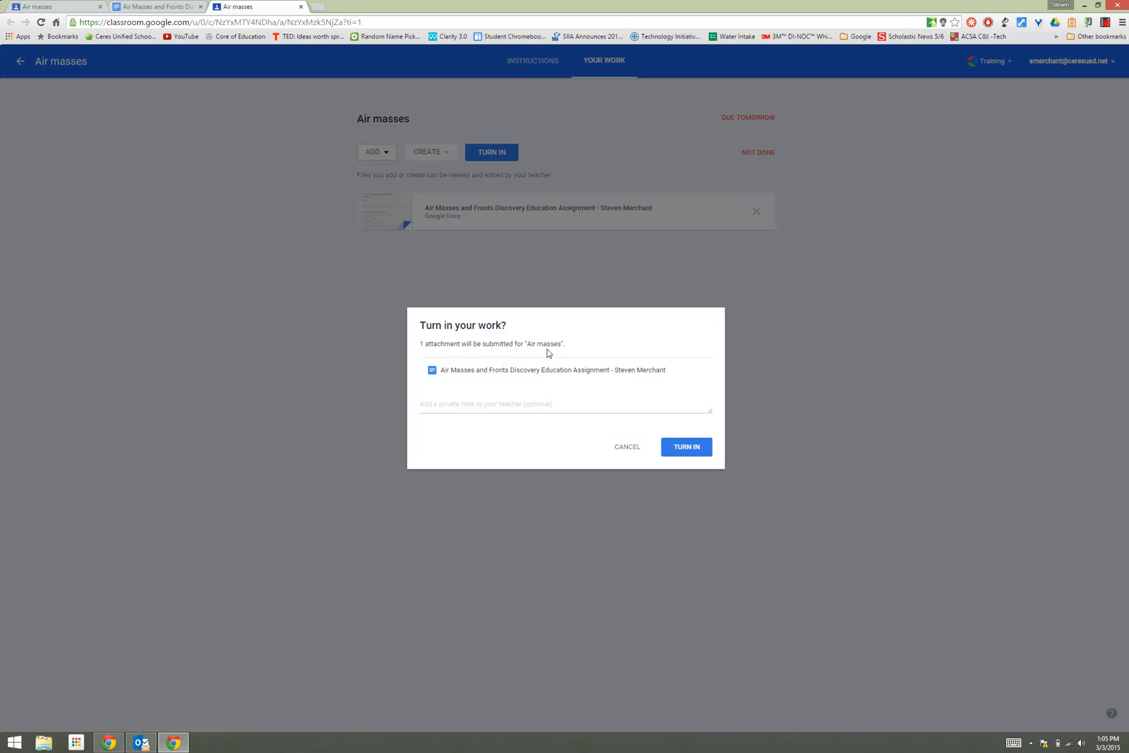
pyautogui.moveTo(463, 382)
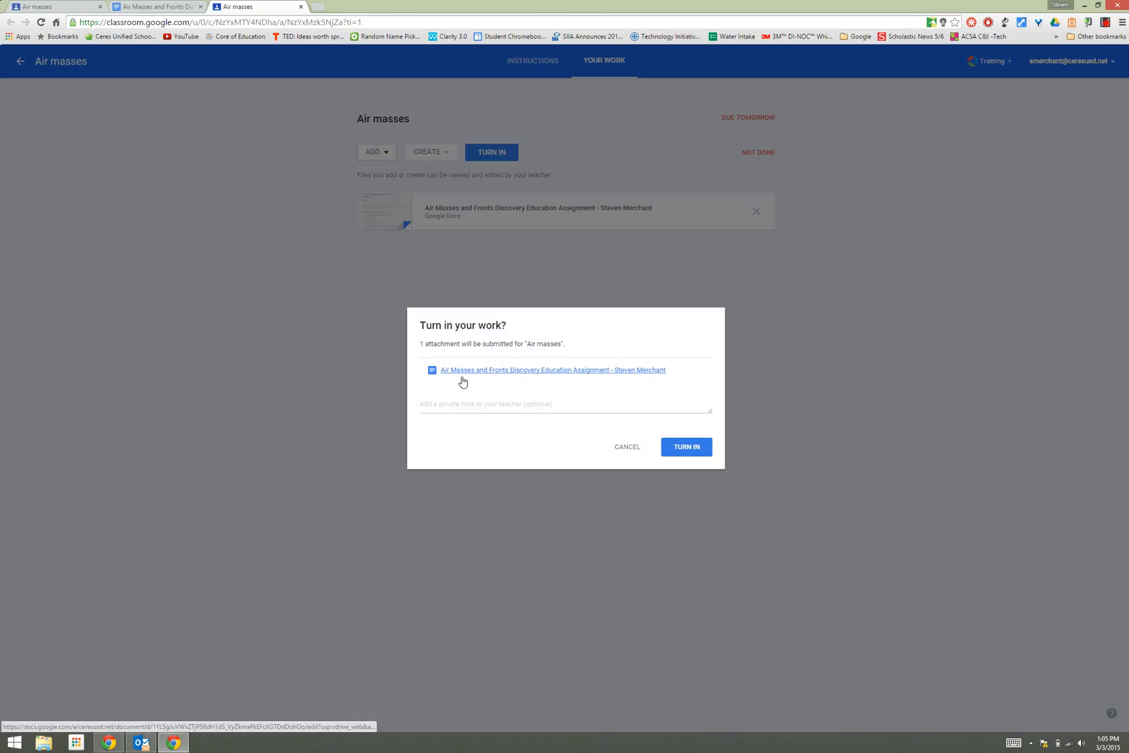
# Step: Add the private note 'Thanks' and submit the Air masses work
pyautogui.click(564, 404)
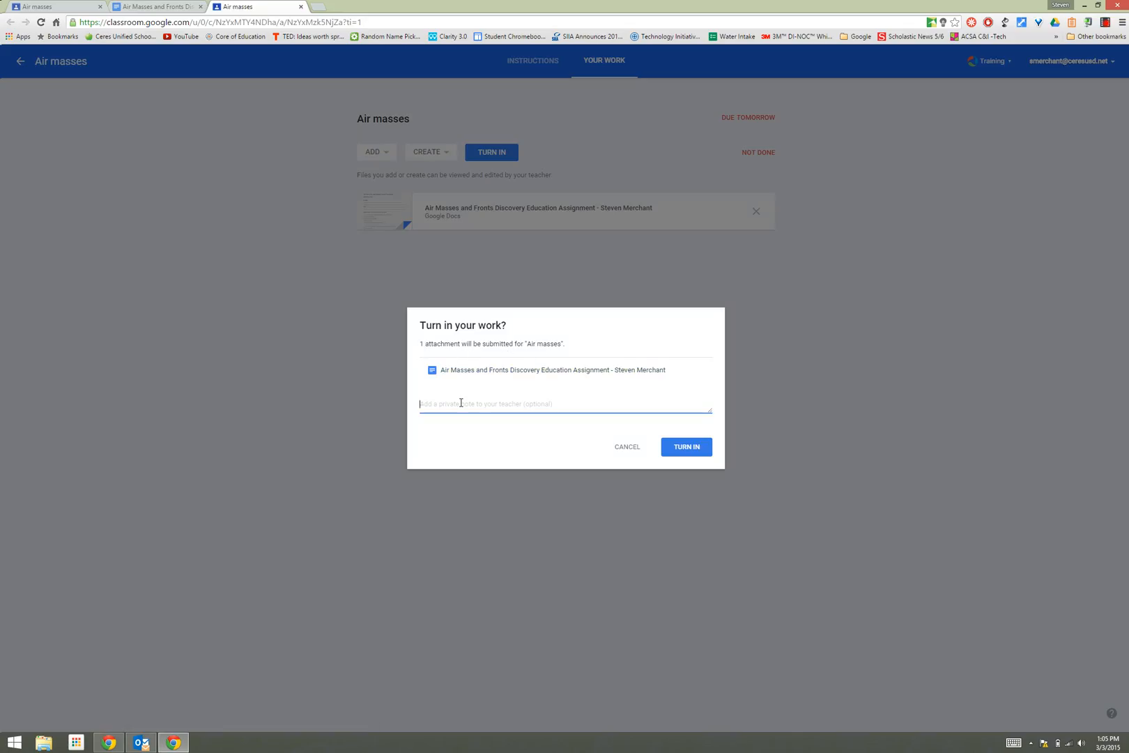
pyautogui.write('Thanks')
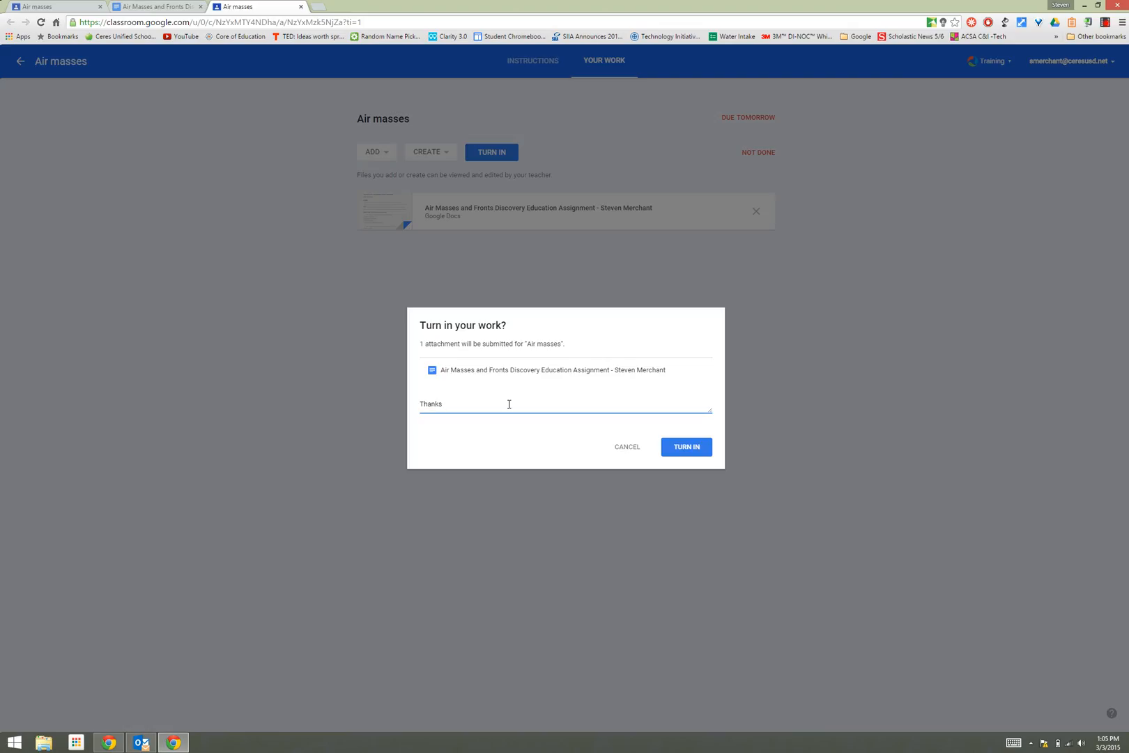
pyautogui.click(685, 447)
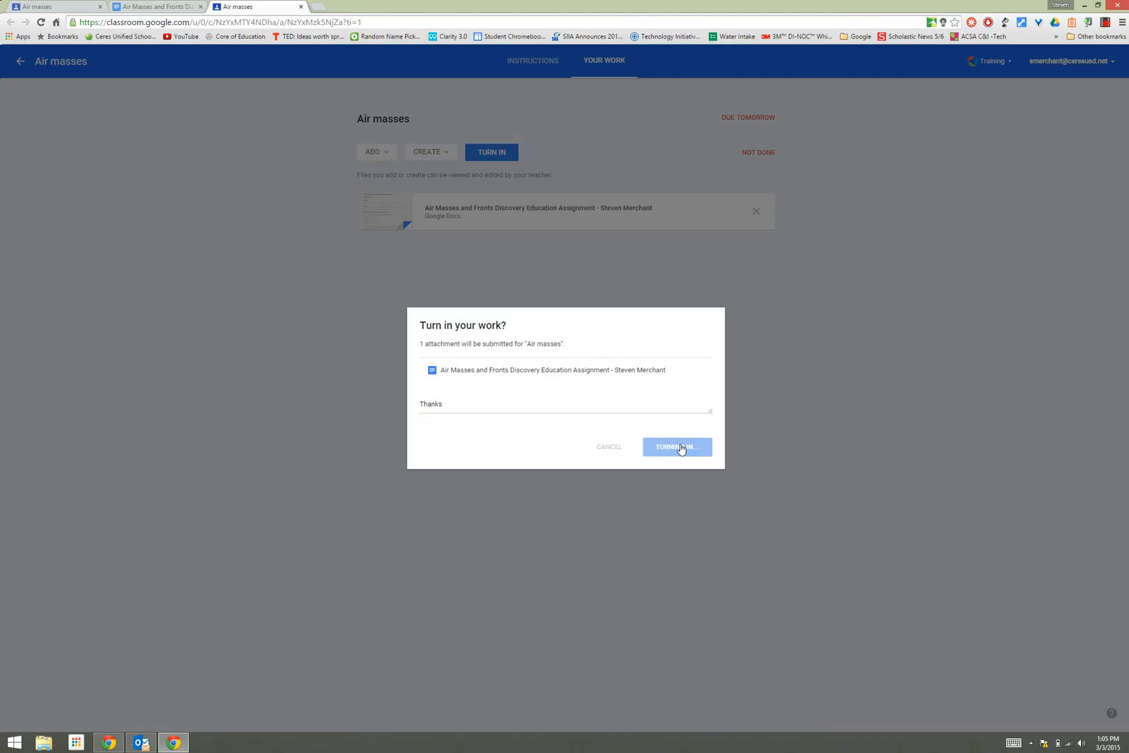